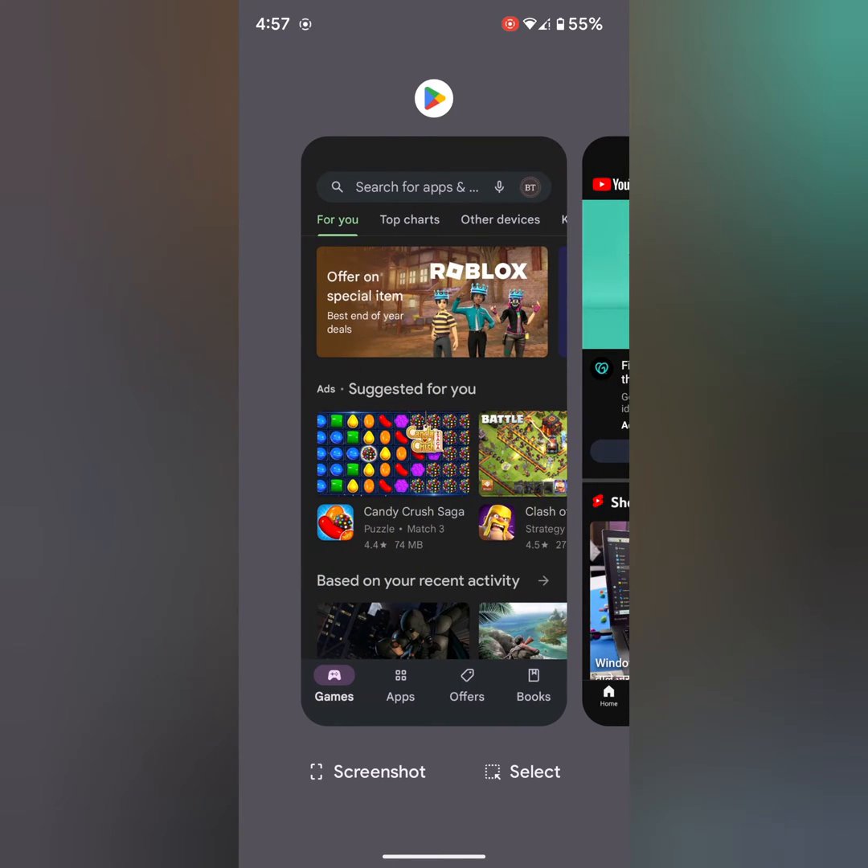
Screenshot the Play Store card from Recents, then open the app drawer from home
left_click(367, 771)
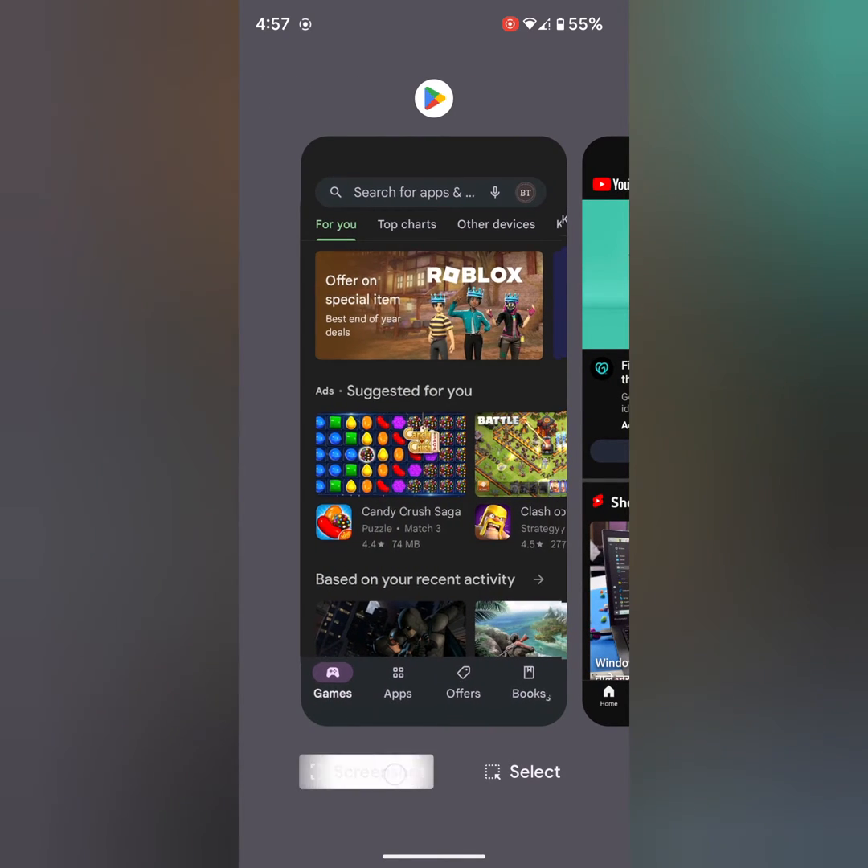
left_click(366, 772)
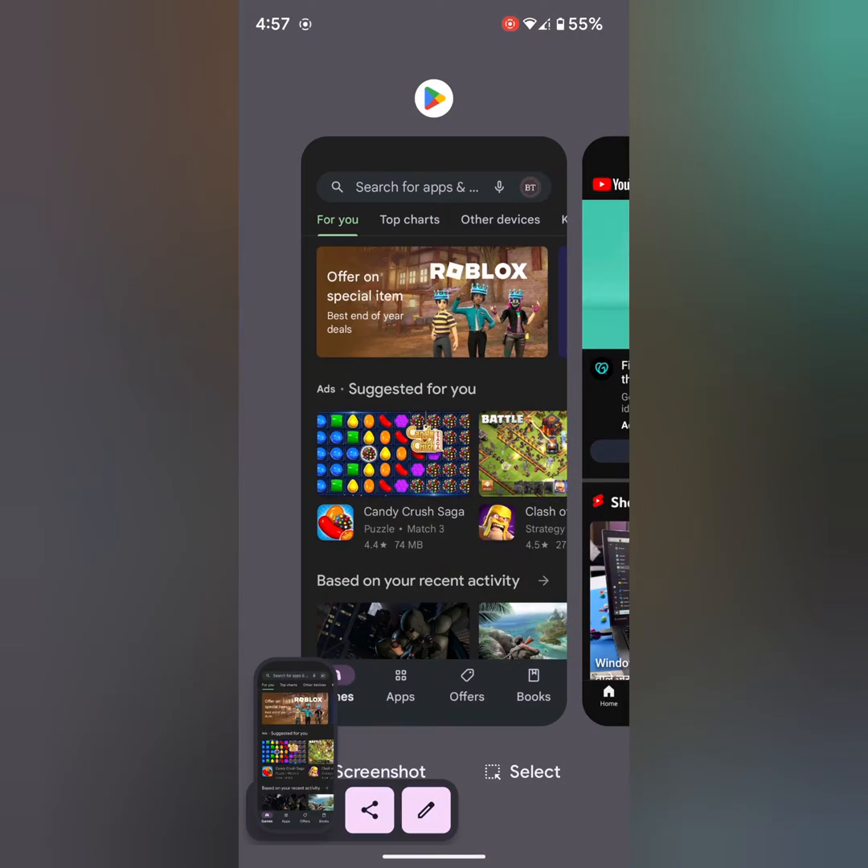
left_click(425, 810)
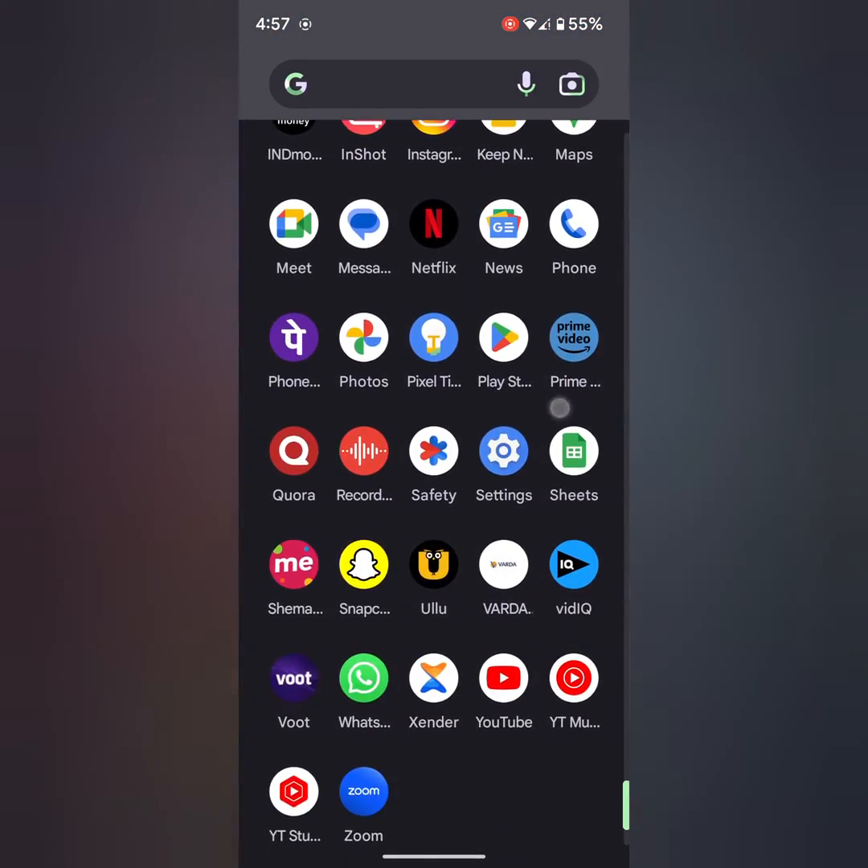
Open Settings, go to System Gestures, and enter Quick Tap to start actions
left_click(503, 450)
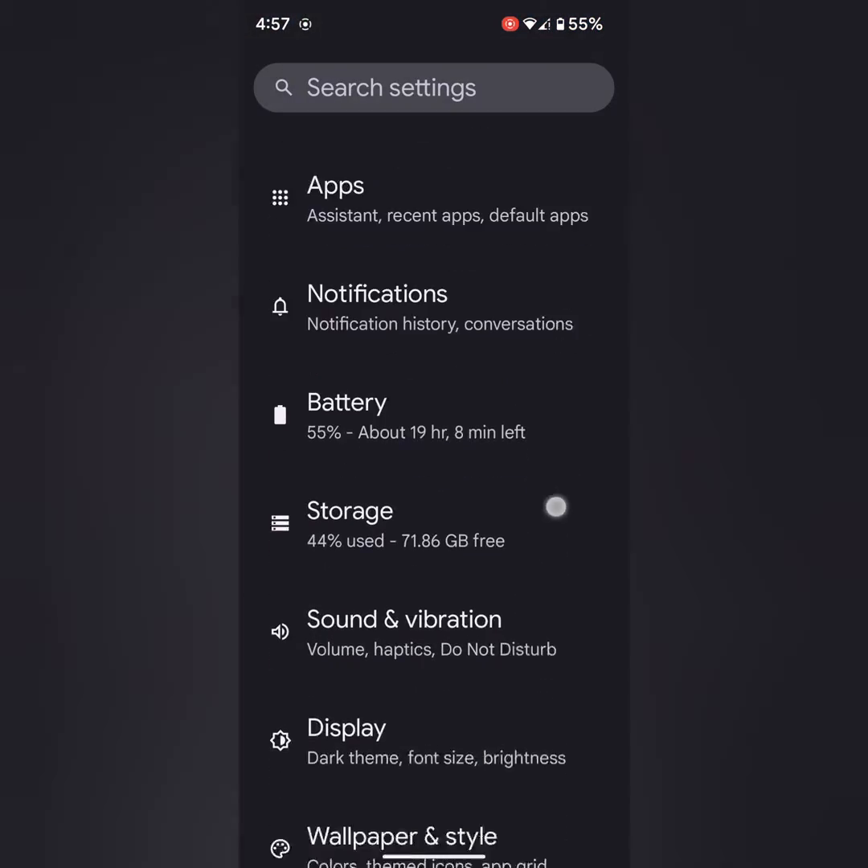
scroll("down", 3)
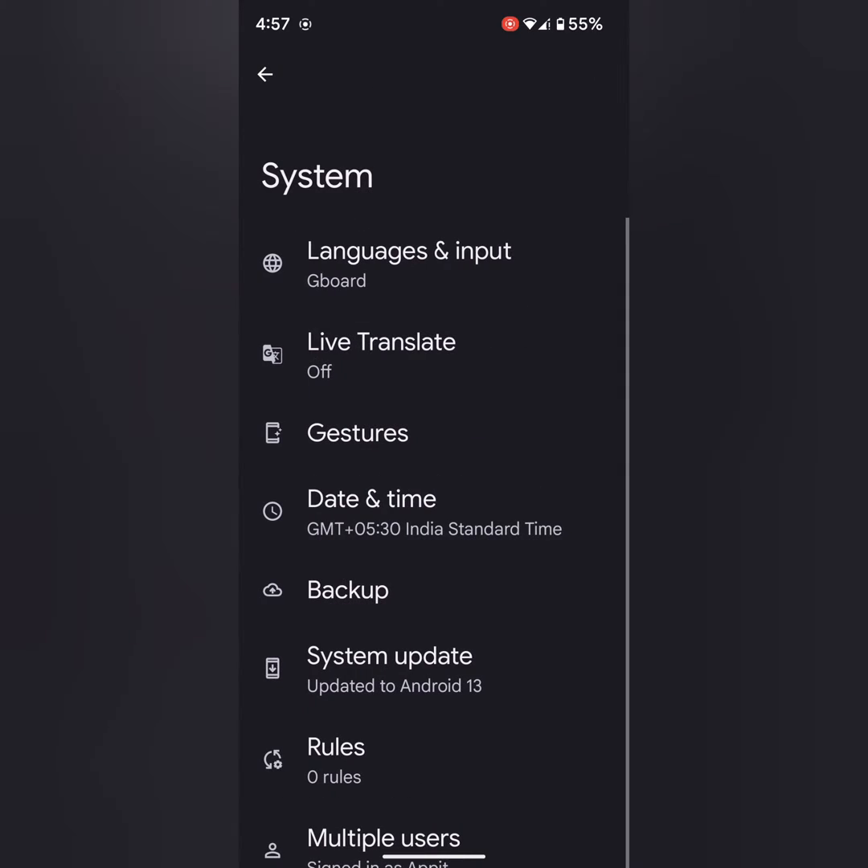
left_click(357, 432)
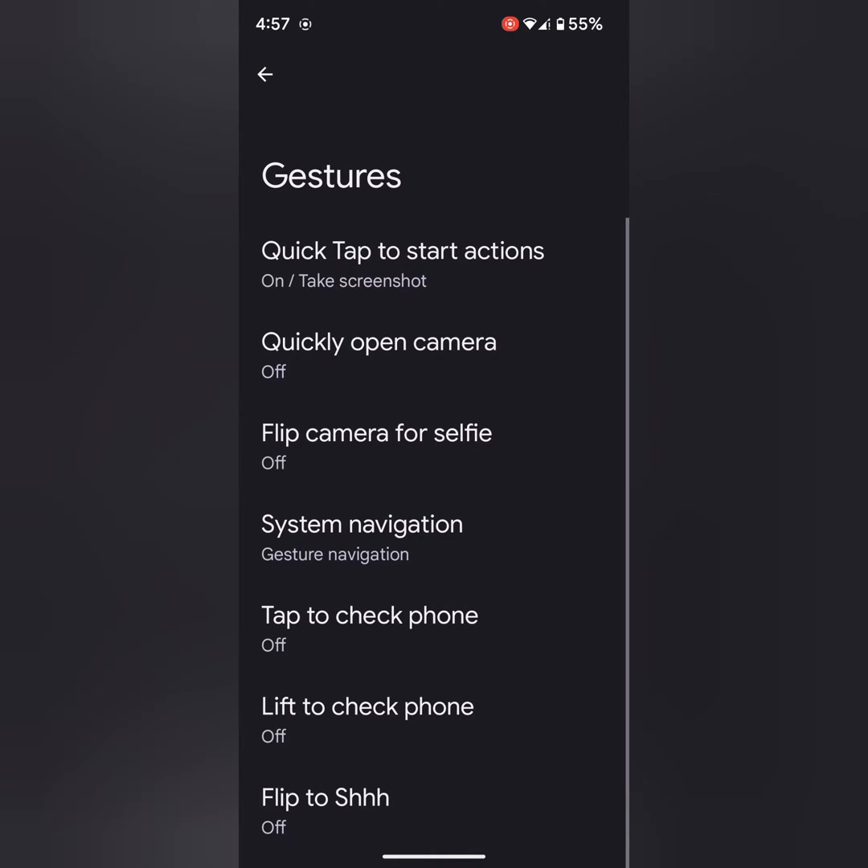
left_click(401, 265)
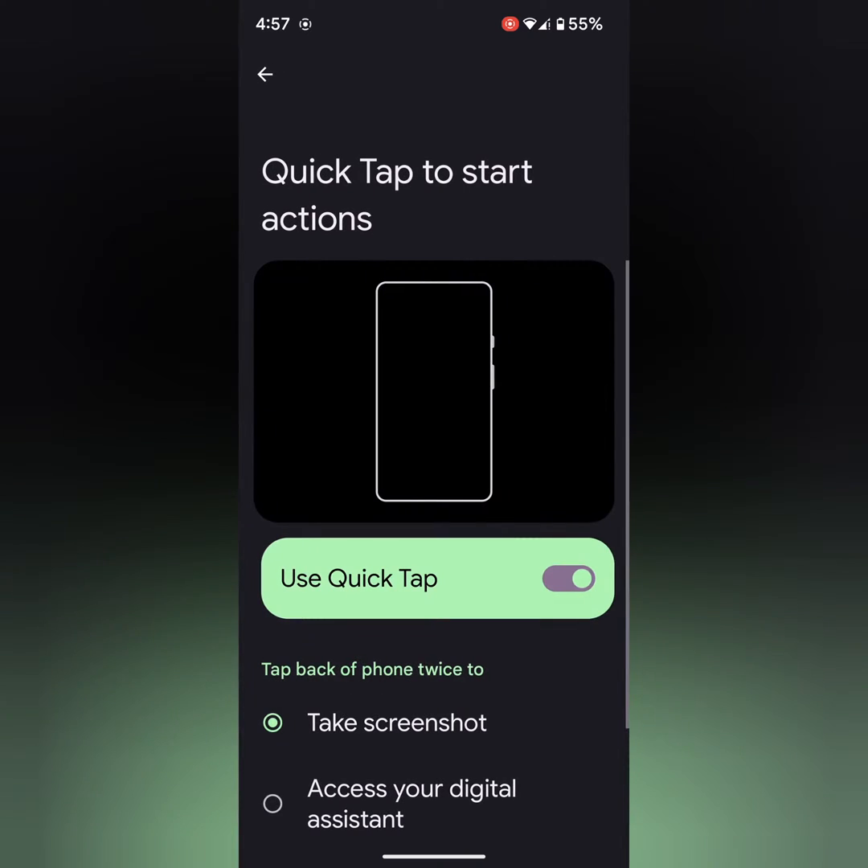
Verify Use Quick Tap is on with Take screenshot selected, then go back to Gestures
scroll("up", 3)
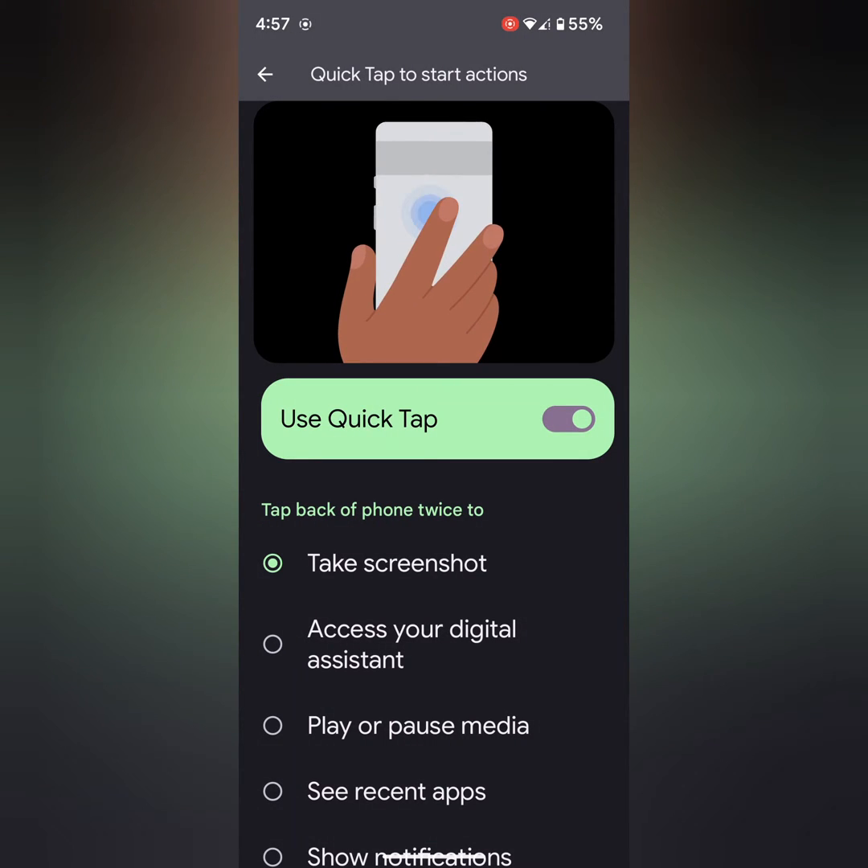
left_click(265, 74)
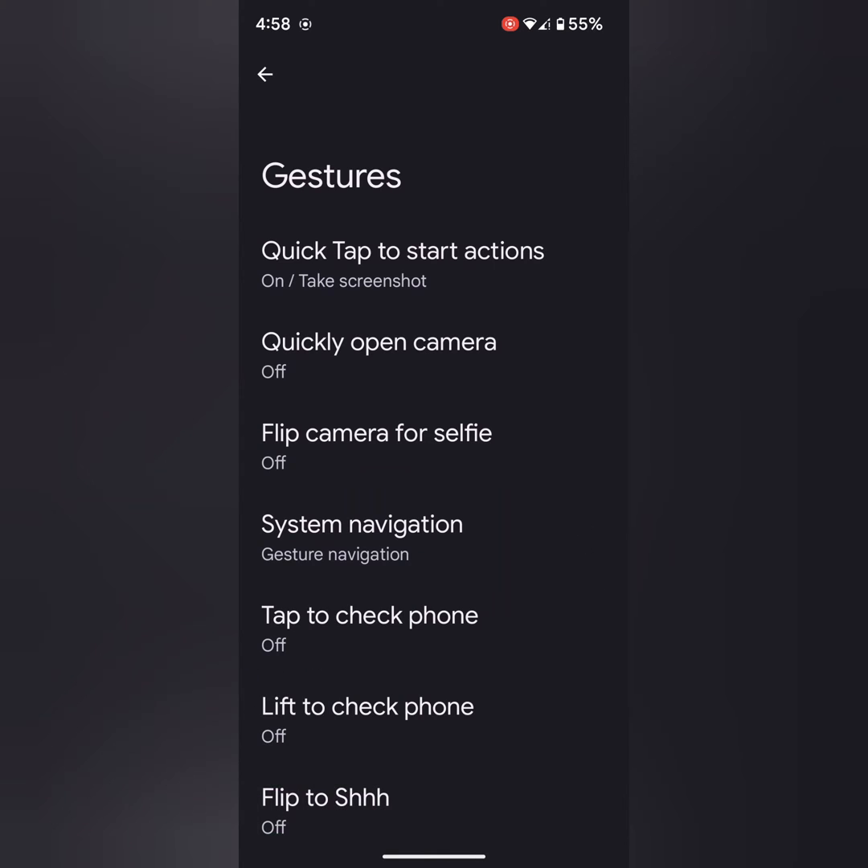
Navigate back from Gestures to the main Settings list
left_click(264, 73)
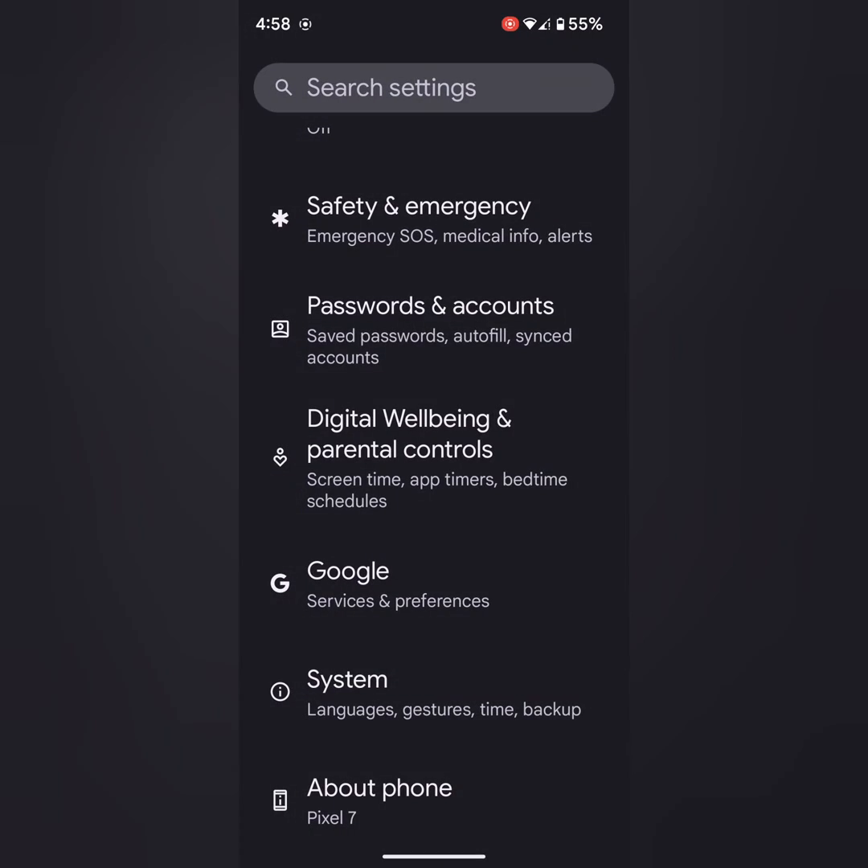
Scroll to the top of Settings and capture a screenshot, bringing up Capture more
scroll("down", 3)
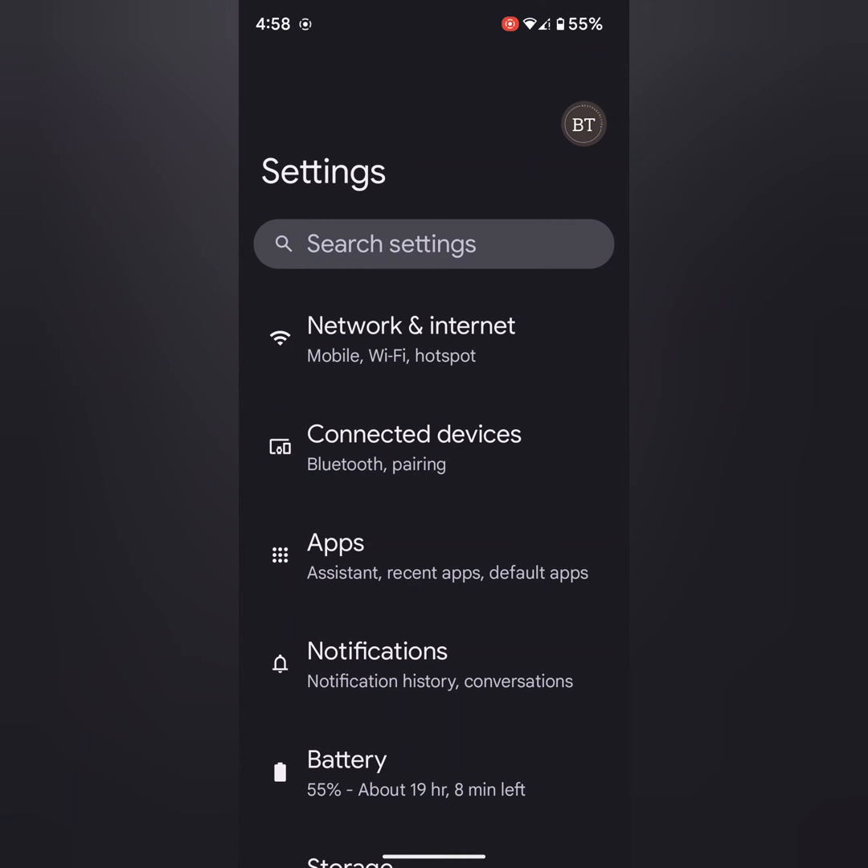
key("screenshot")
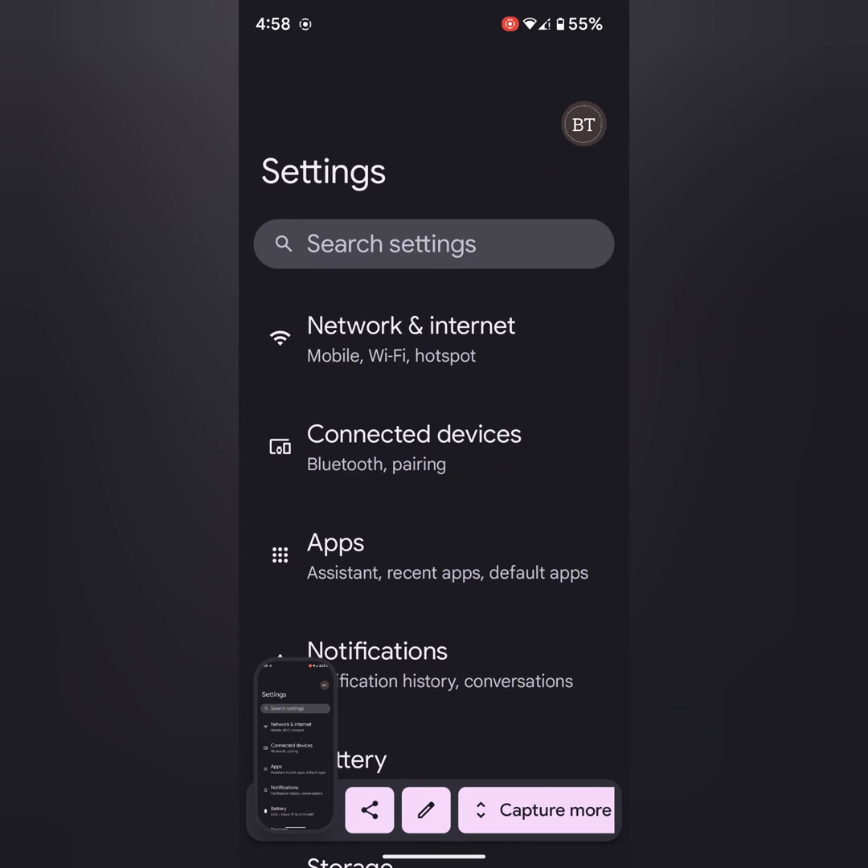